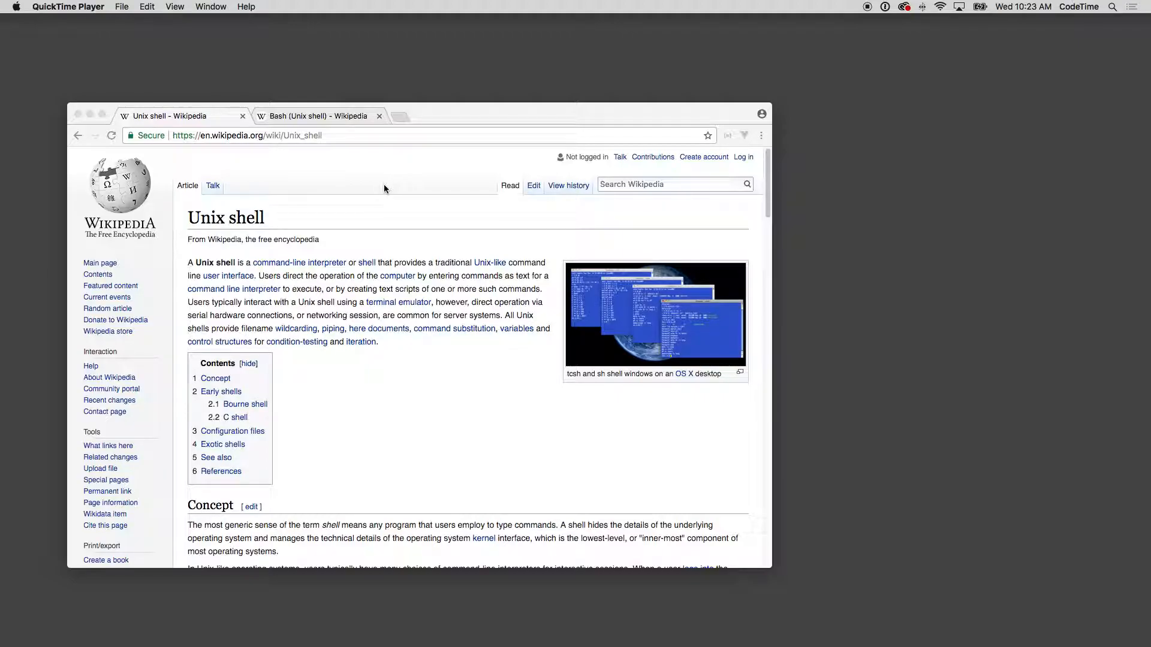
Bring the 'Bash (Unix shell) - Wikipedia' tab to the front.
{"action": "left_click", "coordinate": [315, 116]}
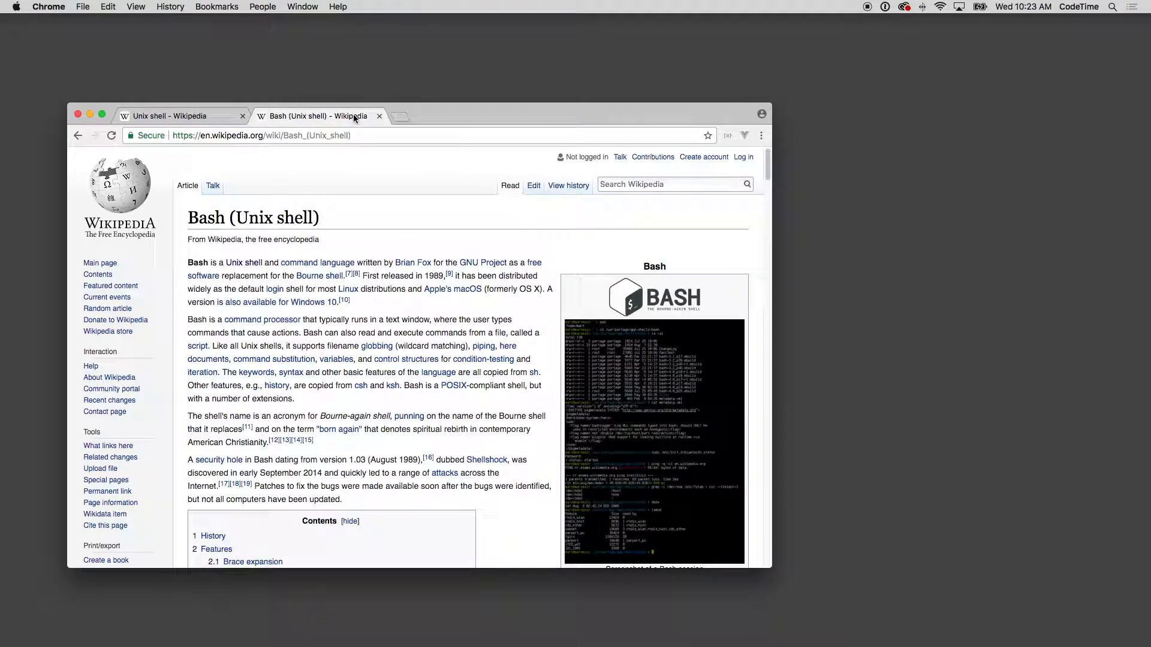